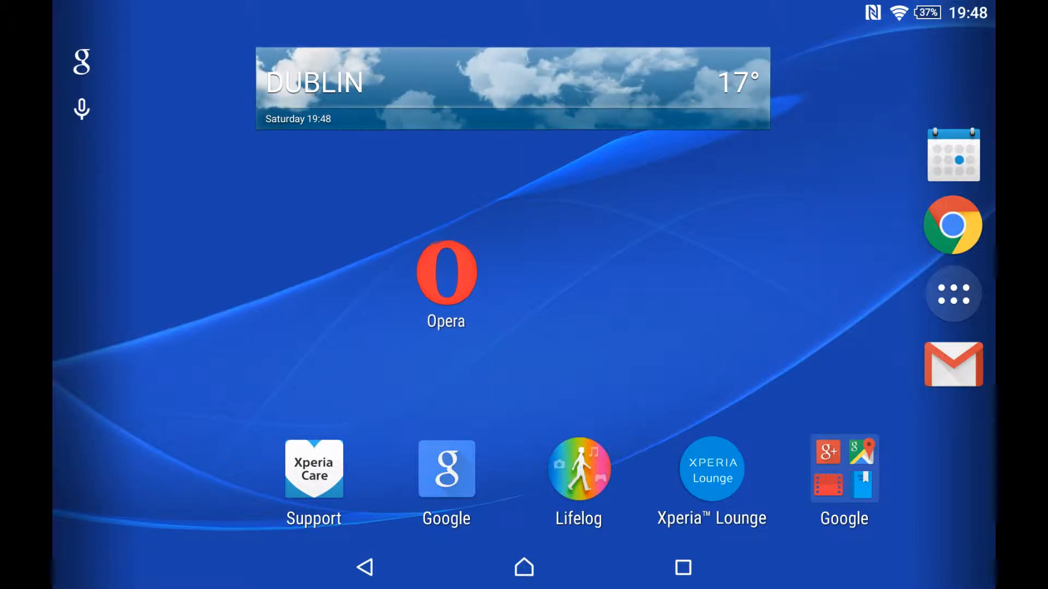
Launch Opera from the home screen and scroll down the Daily Mail Online page
left_click(445, 274)
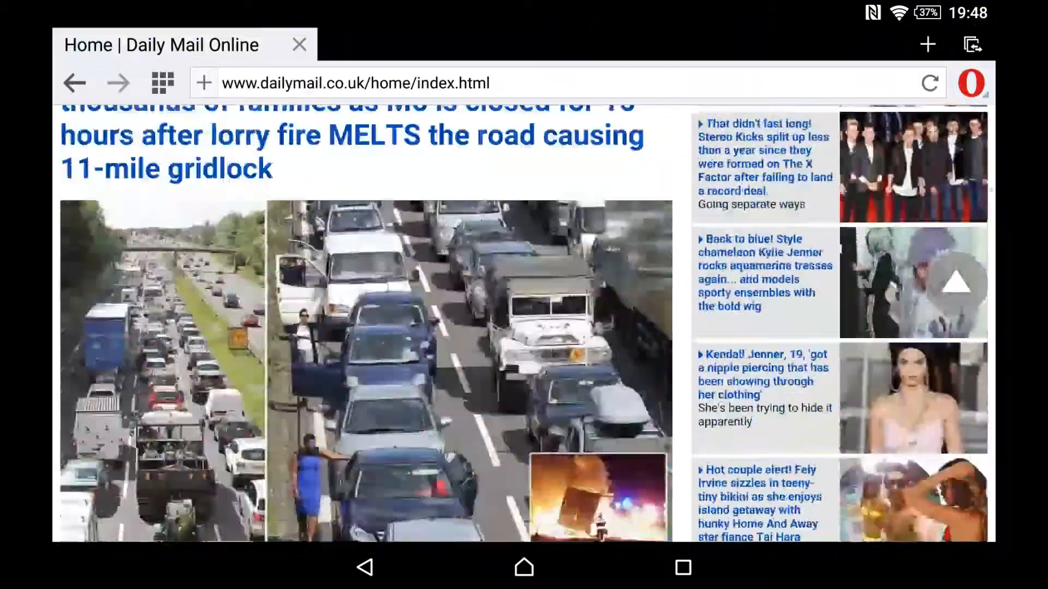
scroll("down", 3)
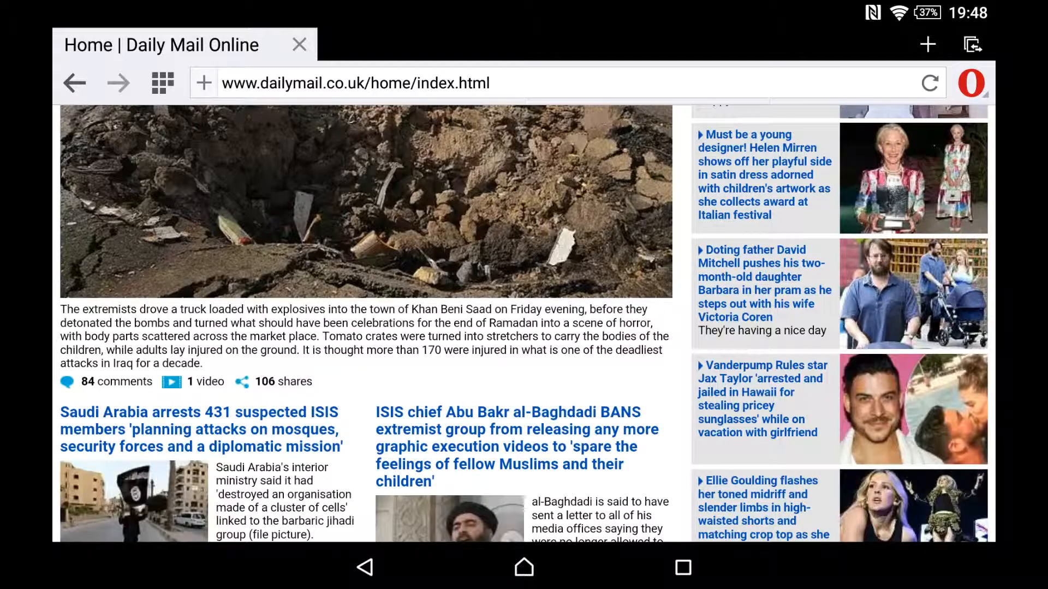
Reach Opera's Settings from the O menu and scroll to the Advanced section's User agent option
left_click(971, 83)
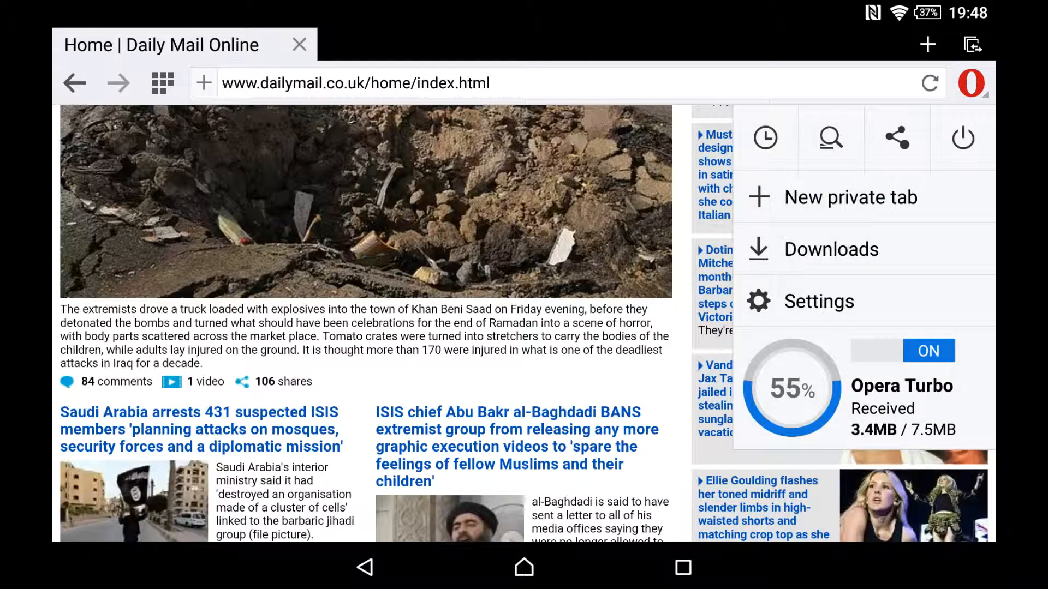
left_click(818, 301)
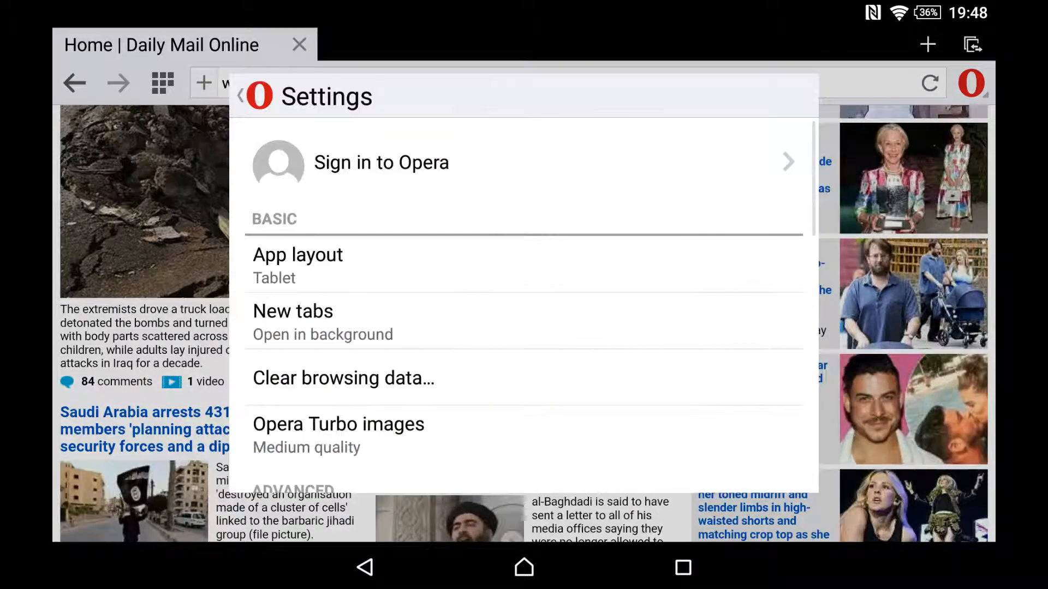
scroll("down", 3)
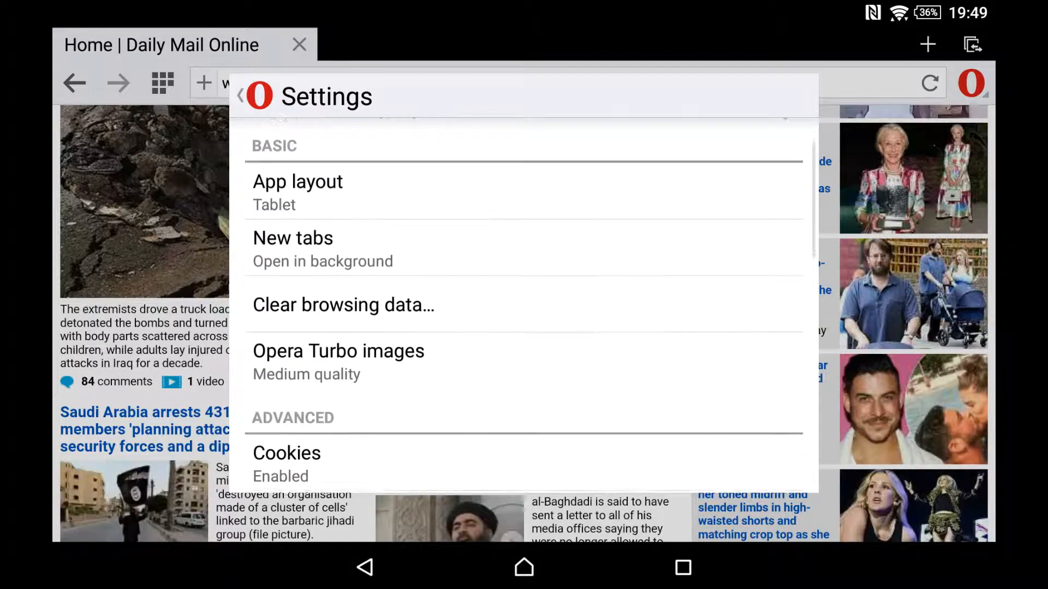
scroll("down", 3)
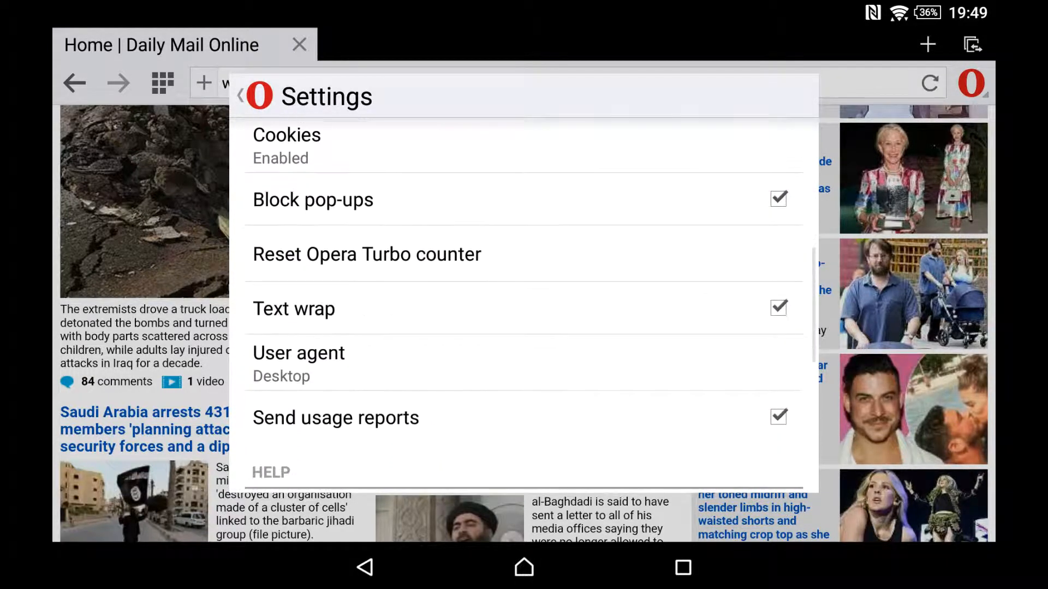
scroll("down", 3)
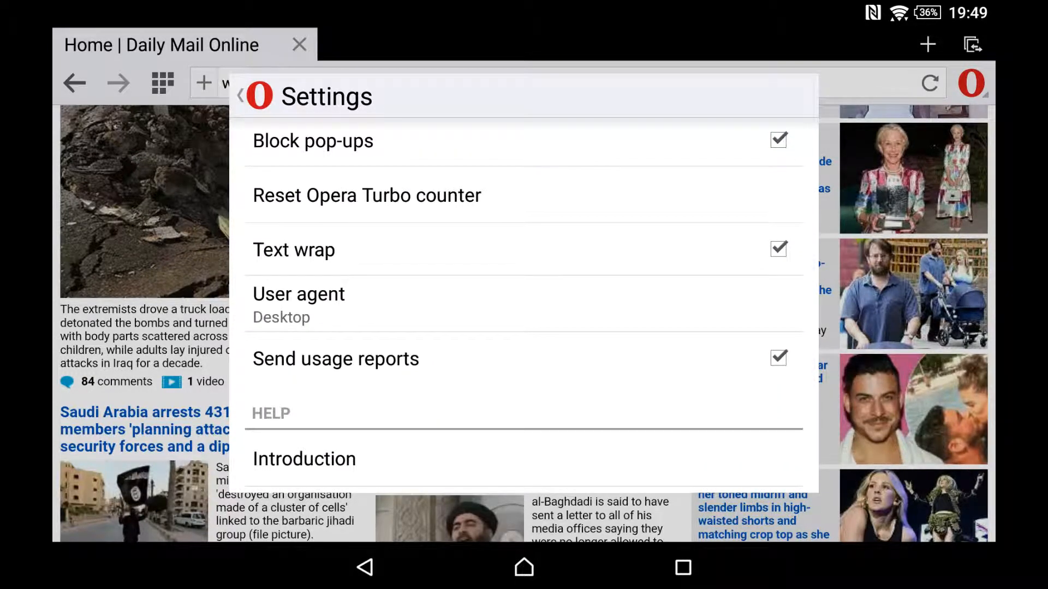
Switch the user agent to Mobile, then back to Desktop, and reload the Daily Mail page
left_click(298, 304)
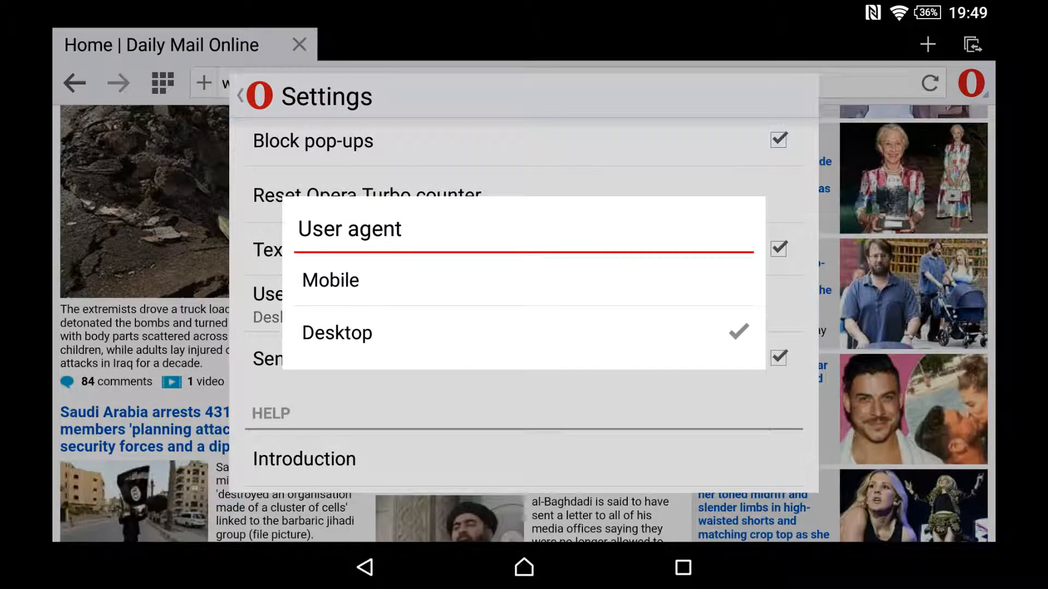
left_click(330, 280)
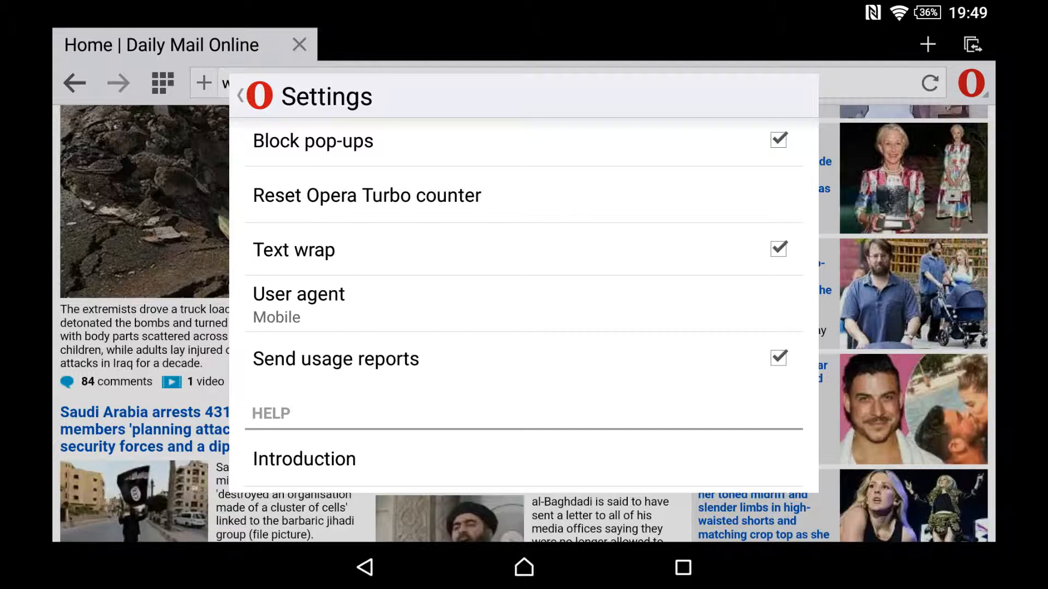
left_click(298, 294)
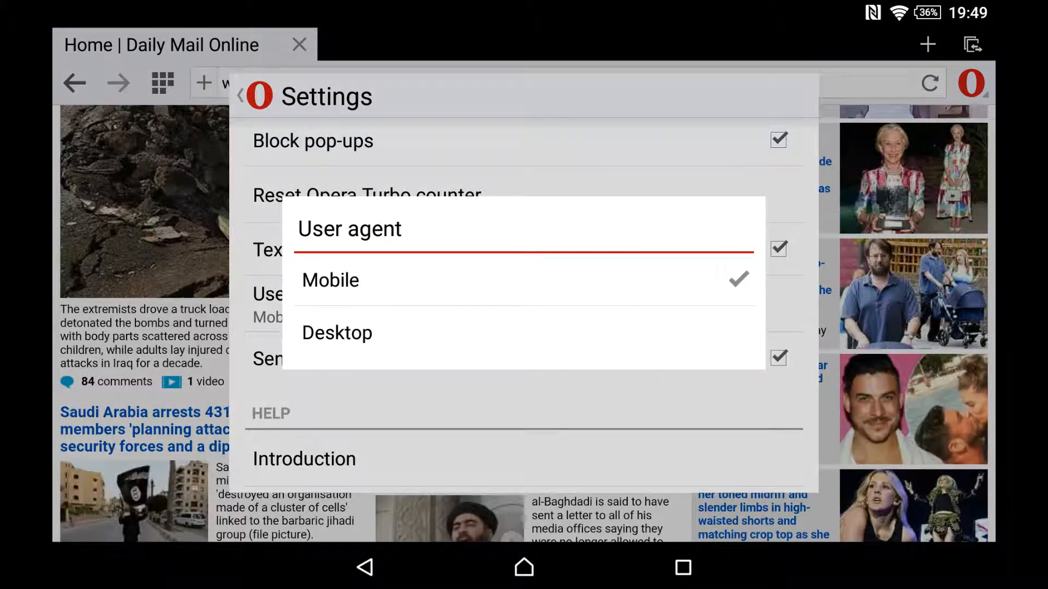
left_click(337, 333)
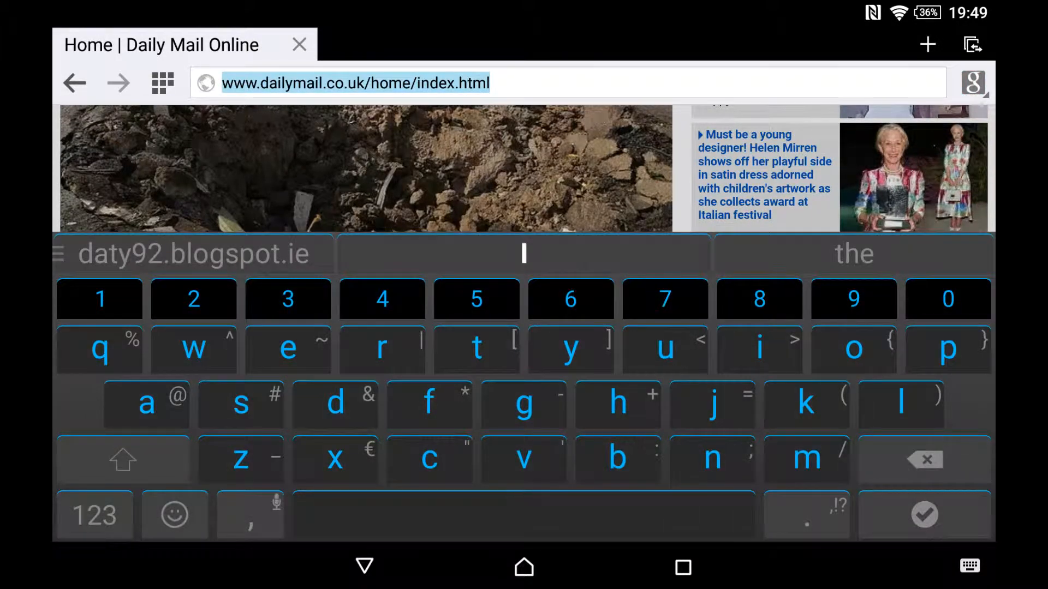
type("da")
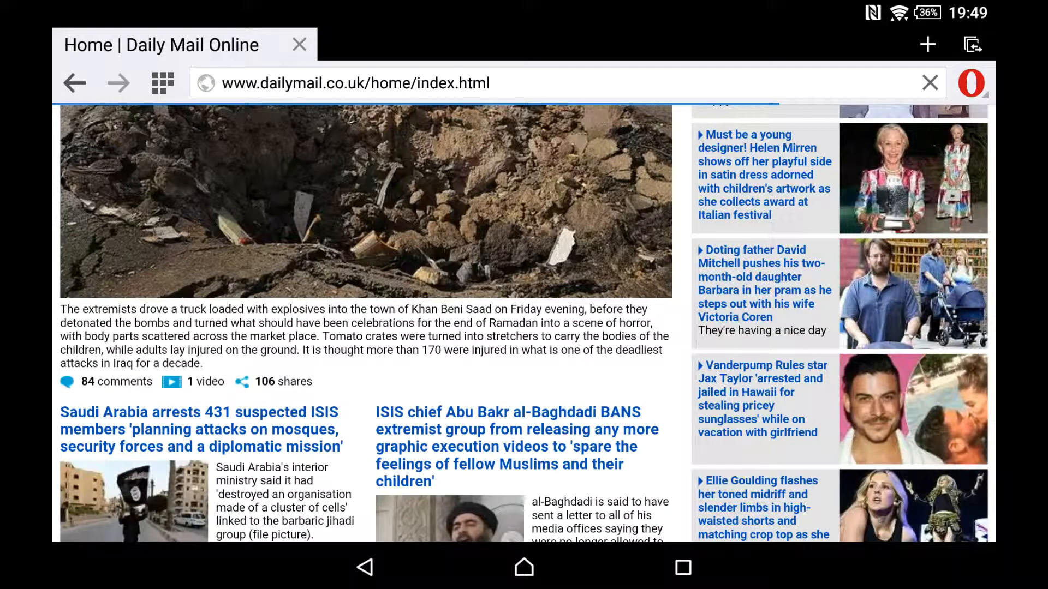
scroll("down", 3)
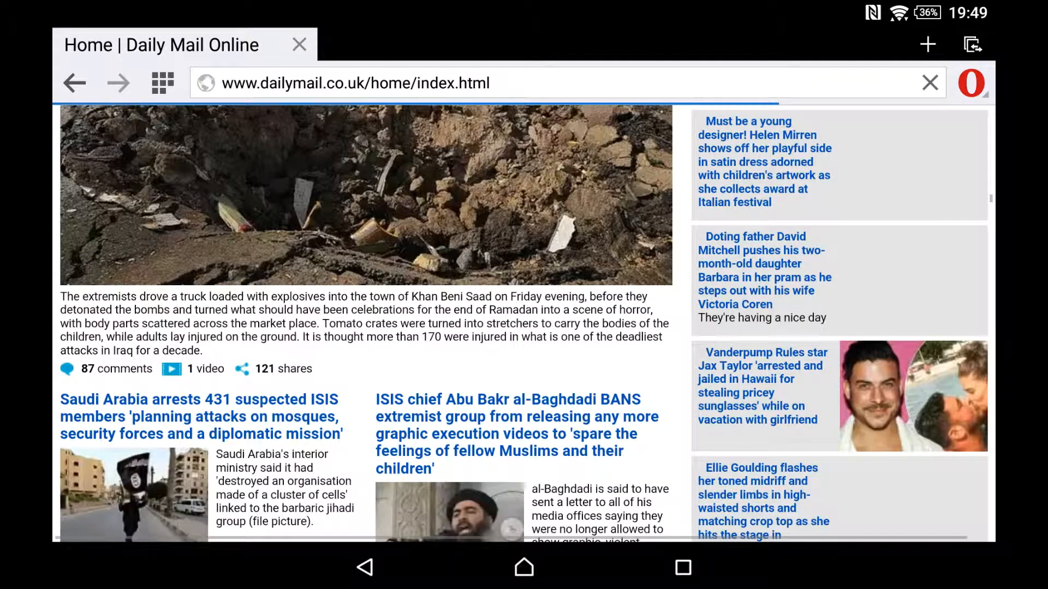
scroll("down", 3)
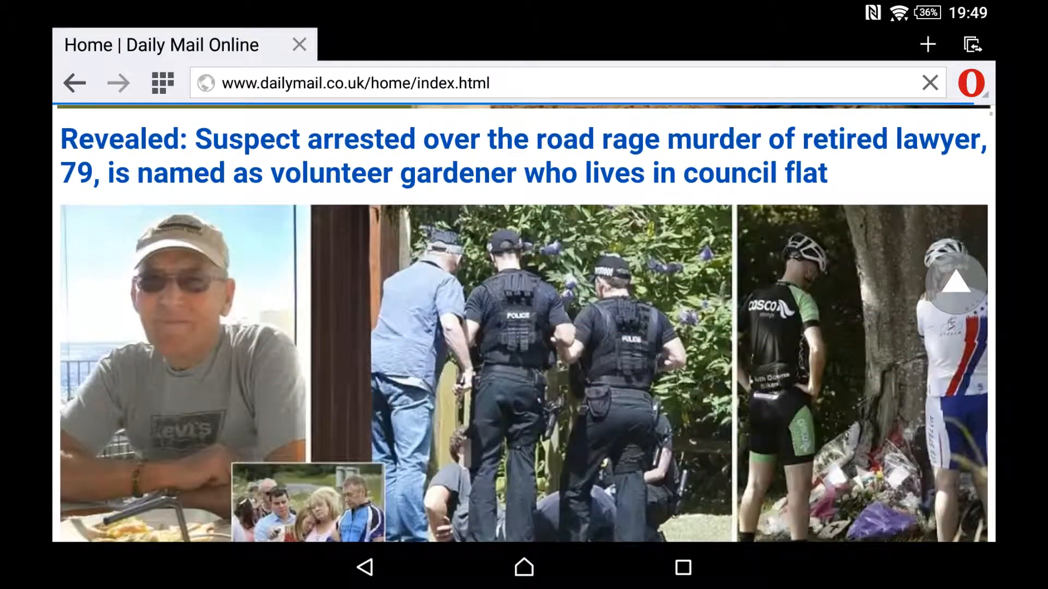
scroll("down", 3)
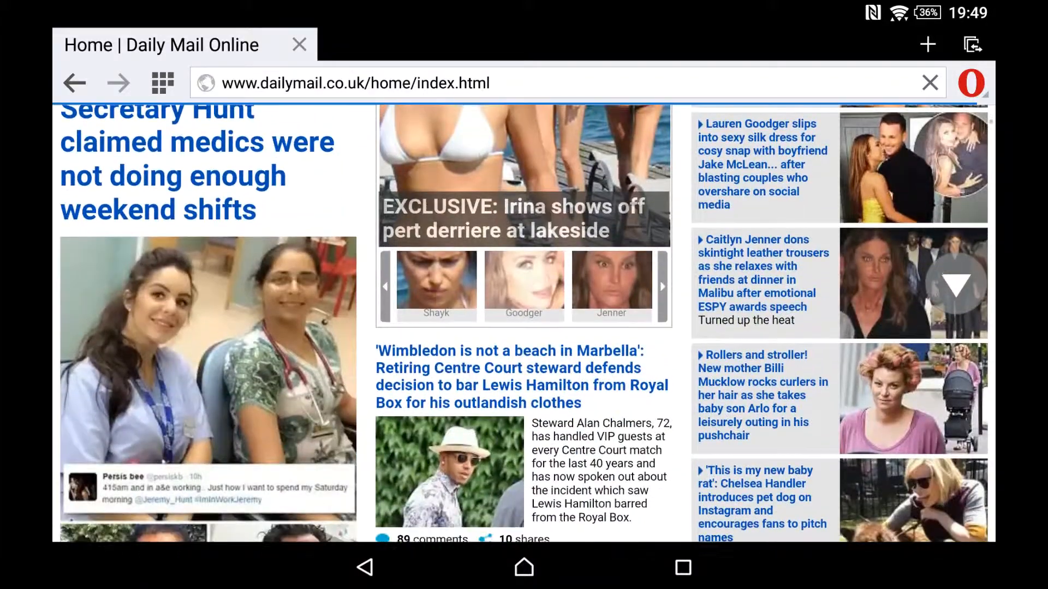
scroll("down", 3)
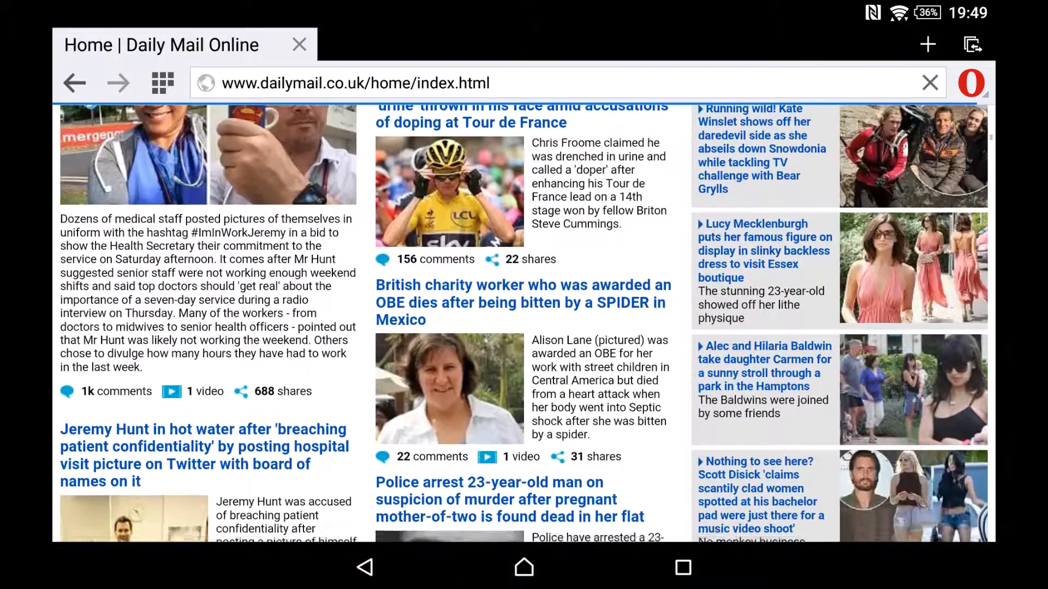
scroll("down", 3)
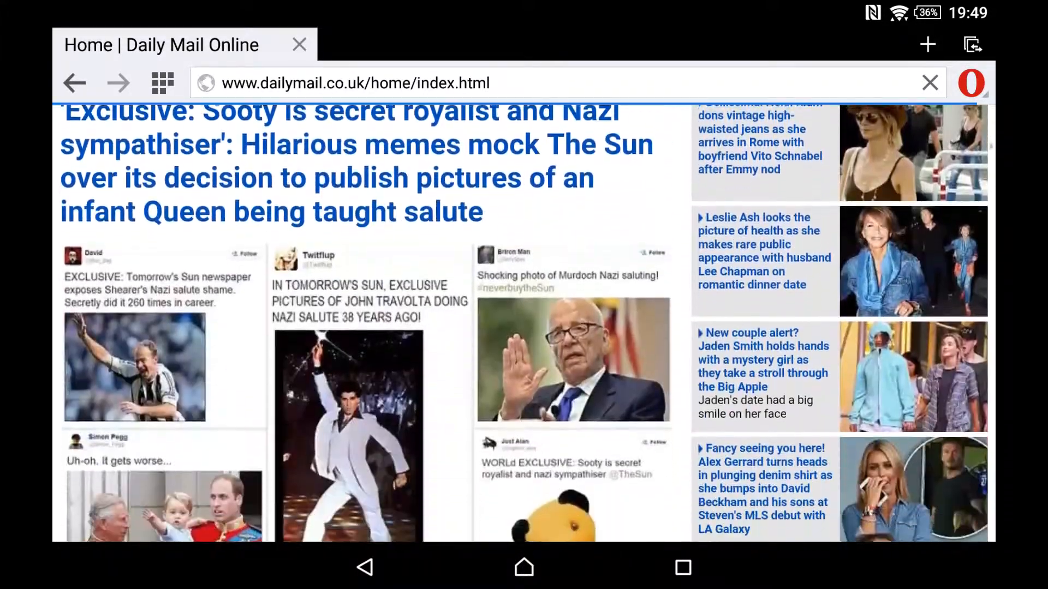
scroll("down", 3)
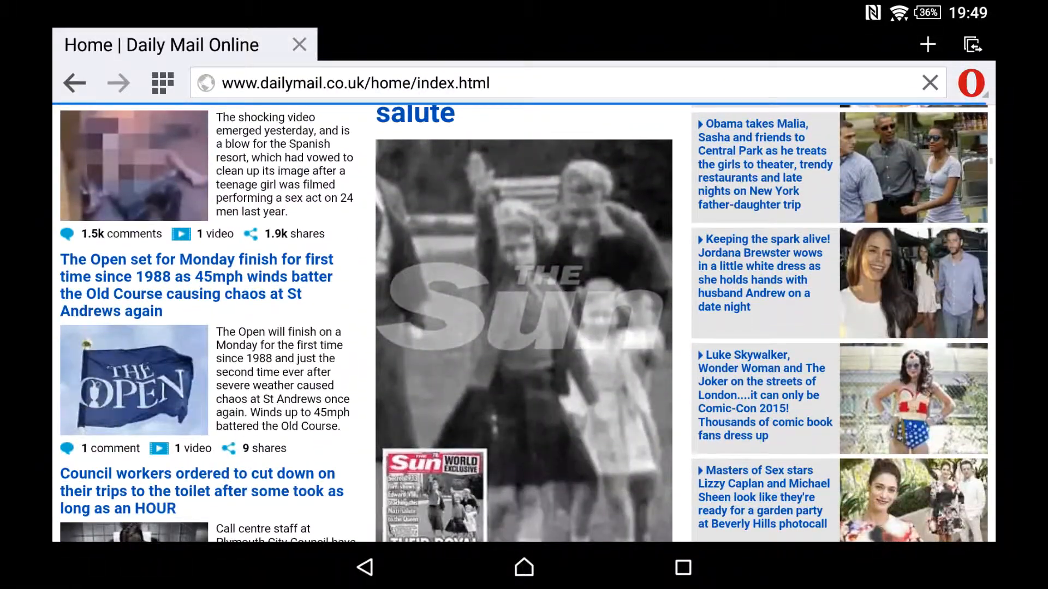
scroll("down", 3)
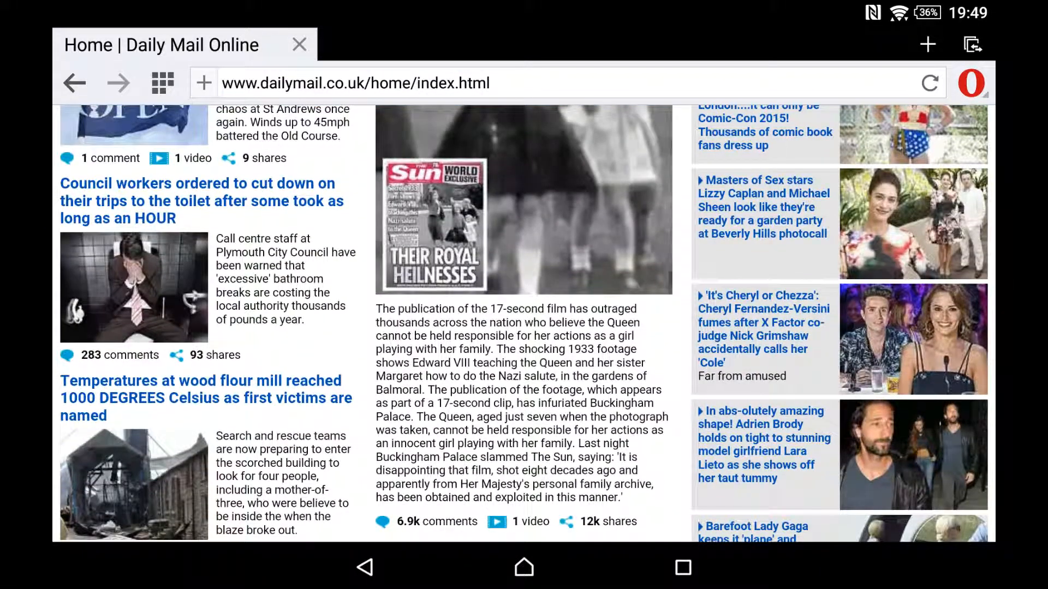
scroll("down", 3)
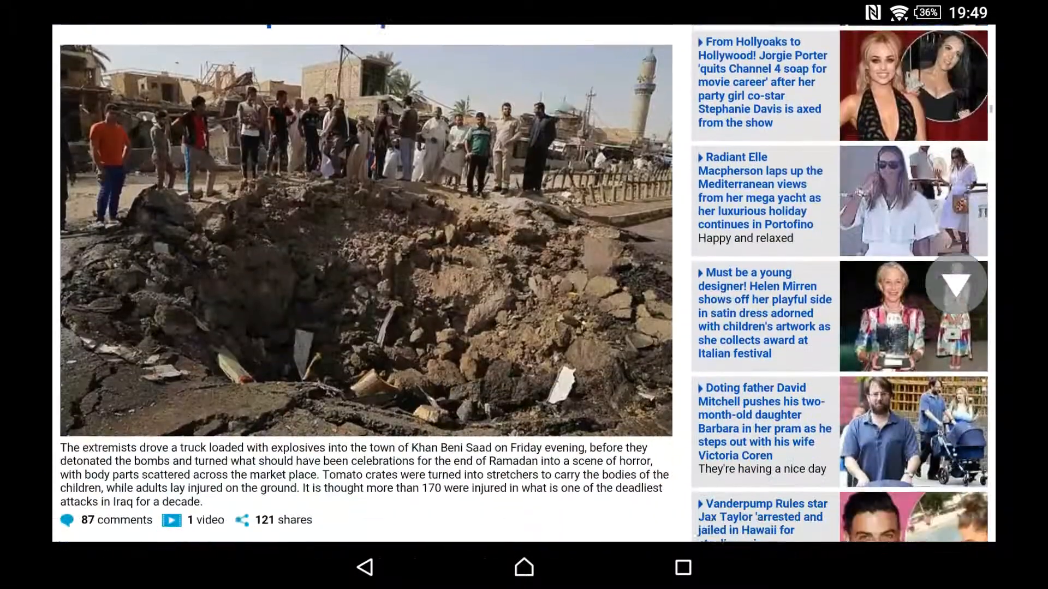
scroll("down", 3)
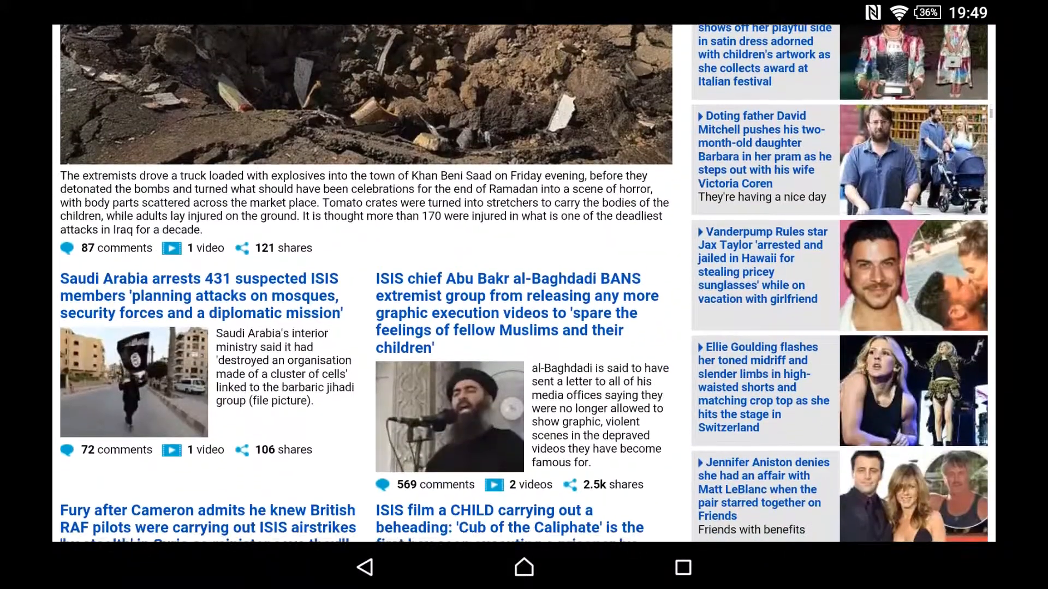
scroll("down", 3)
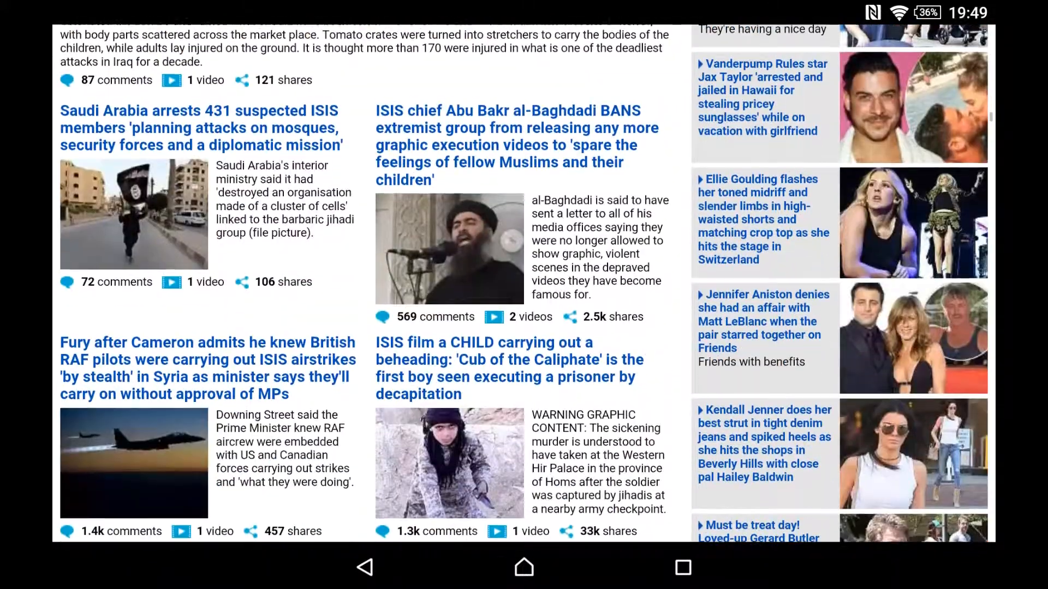
scroll("down", 3)
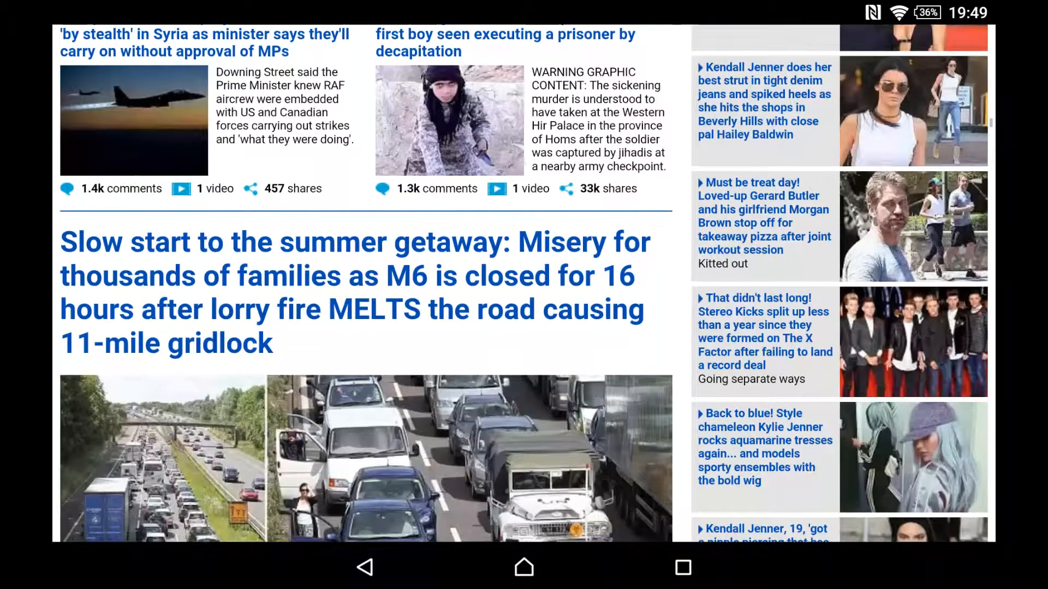
scroll("down", 3)
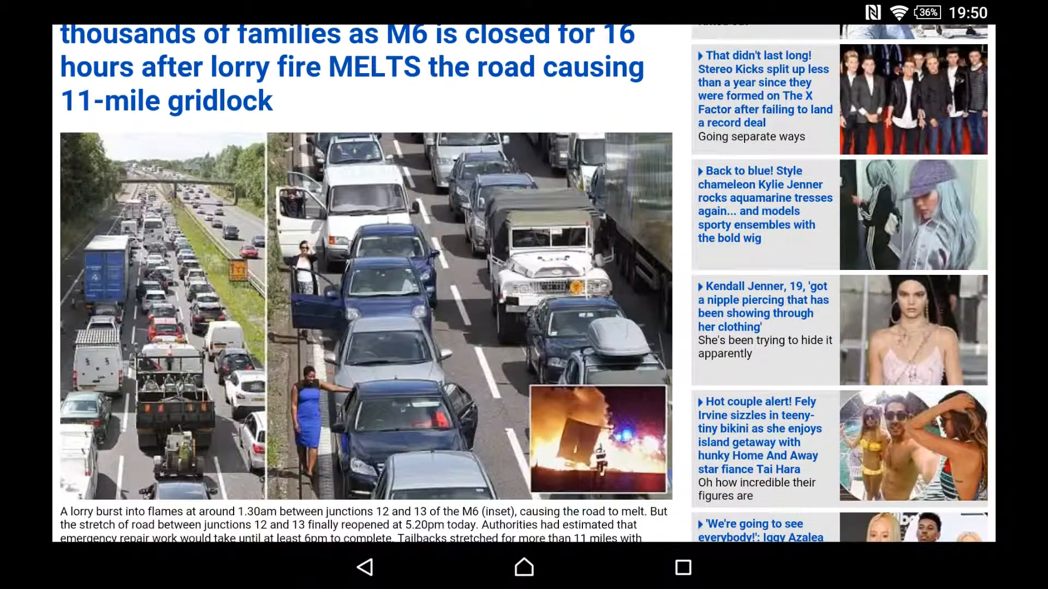